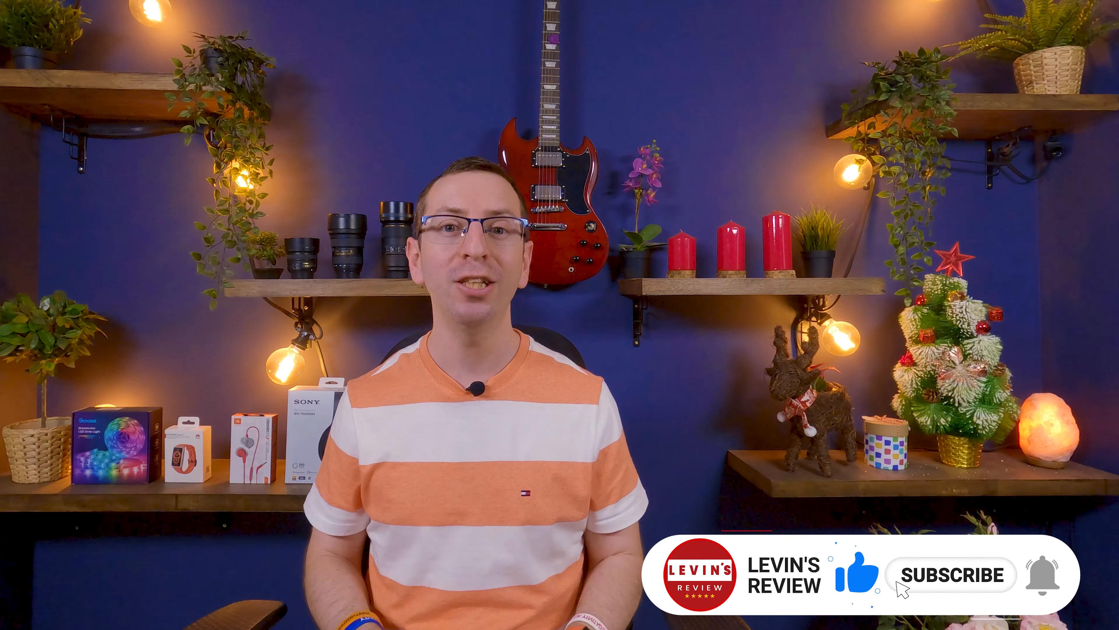
# Step: Expand the YouTube video description to reveal the GoPro WebCam App link and chapters
pyautogui.click(949, 575)
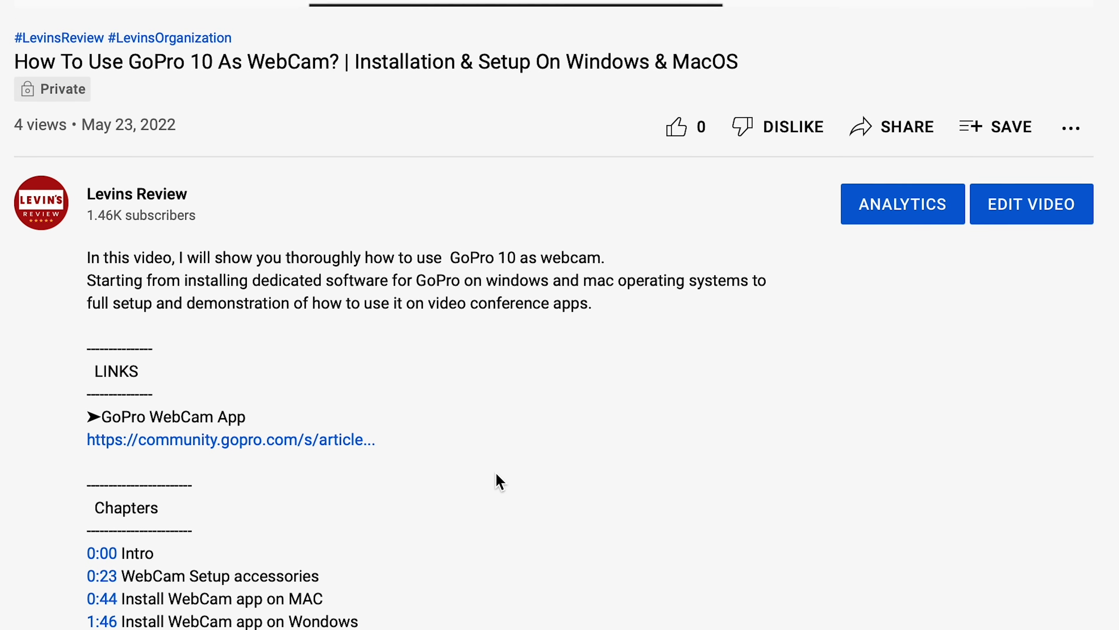
# Step: From the GoPro support article, download the Mac desktop utility installer, allowing downloads from the site
pyautogui.click(231, 439)
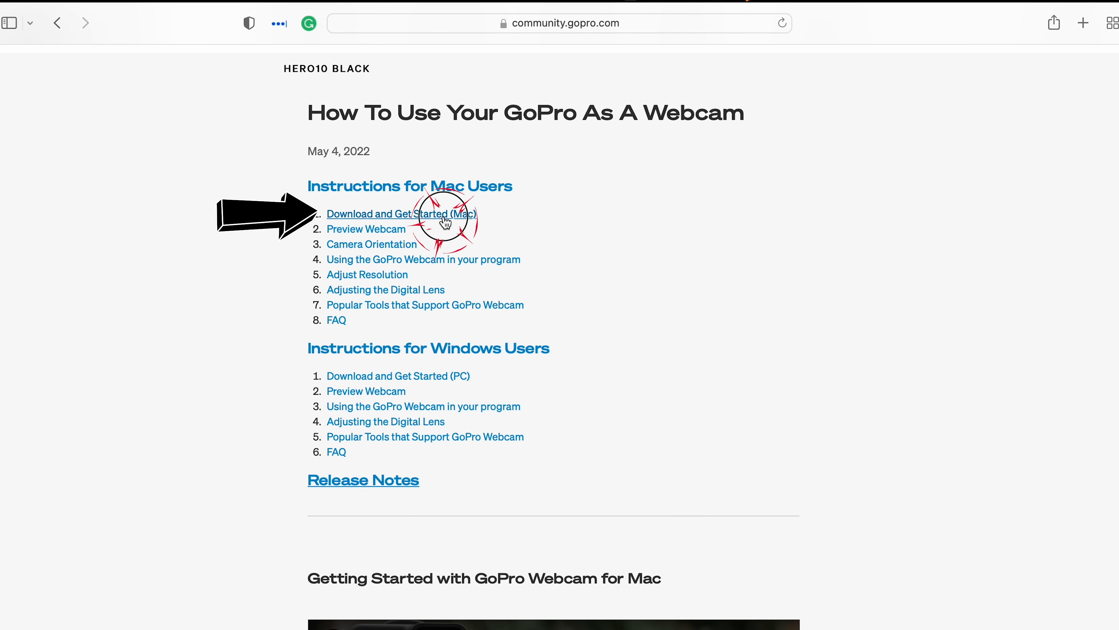
pyautogui.scroll(-3)
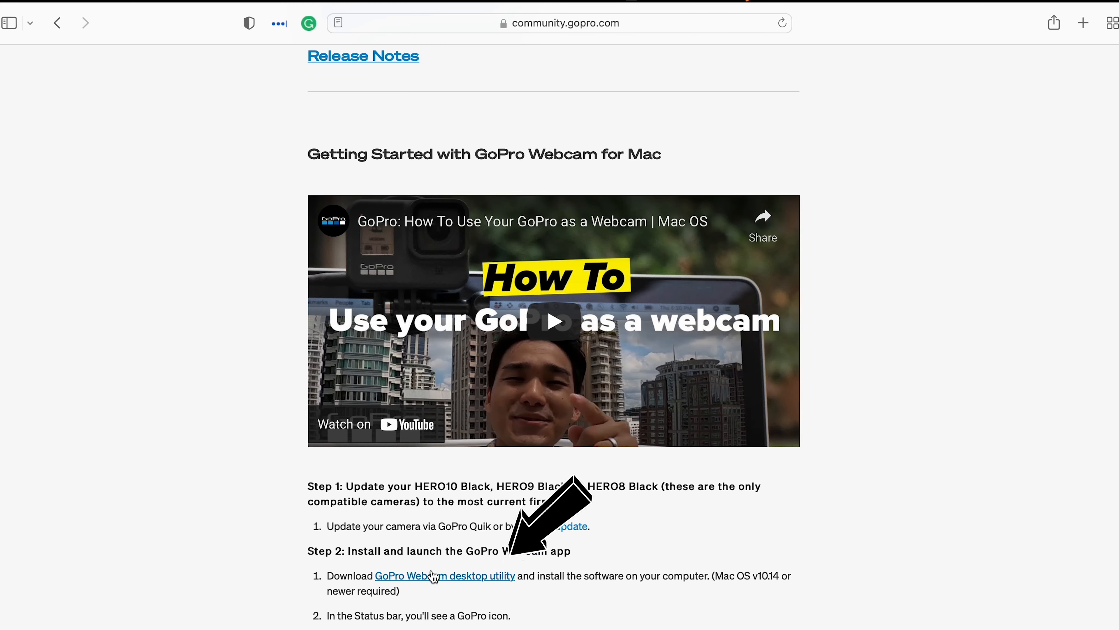
pyautogui.click(444, 575)
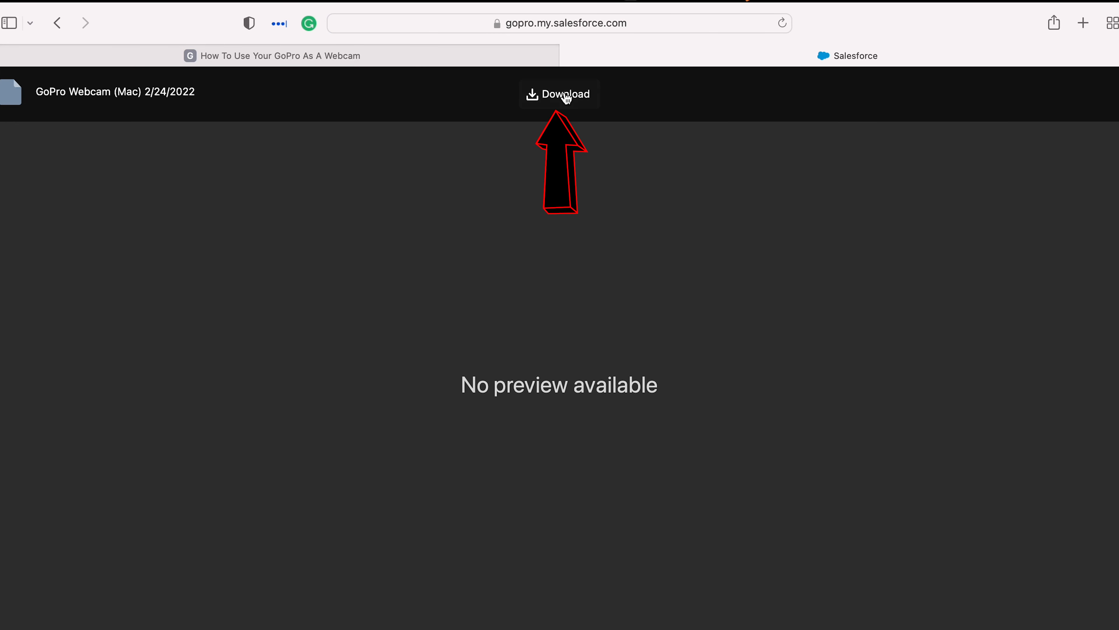
pyautogui.click(559, 93)
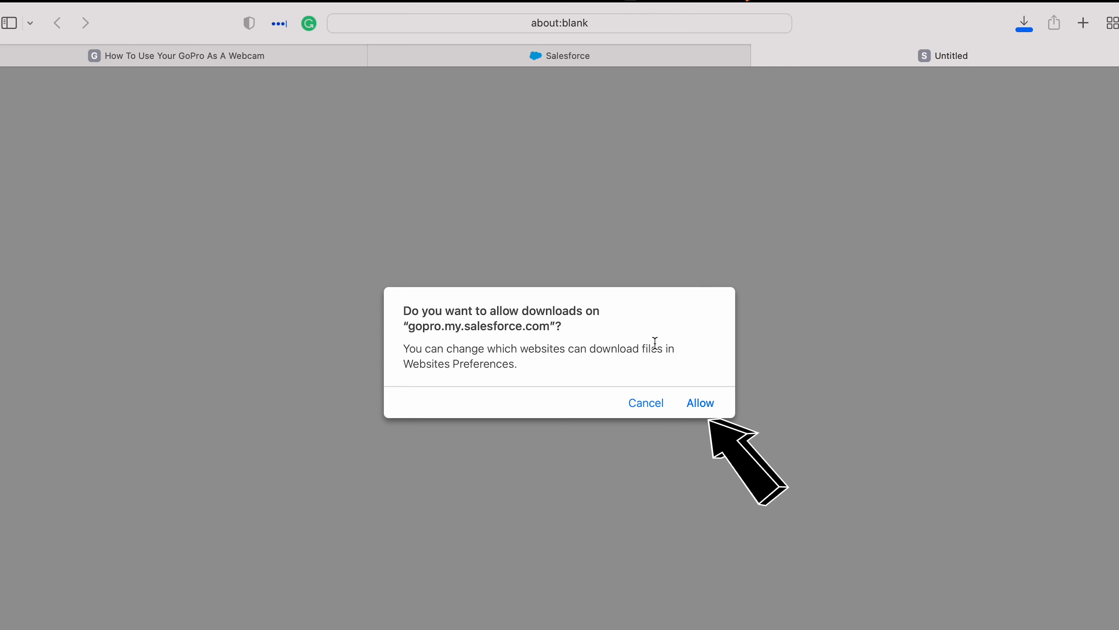
pyautogui.click(699, 403)
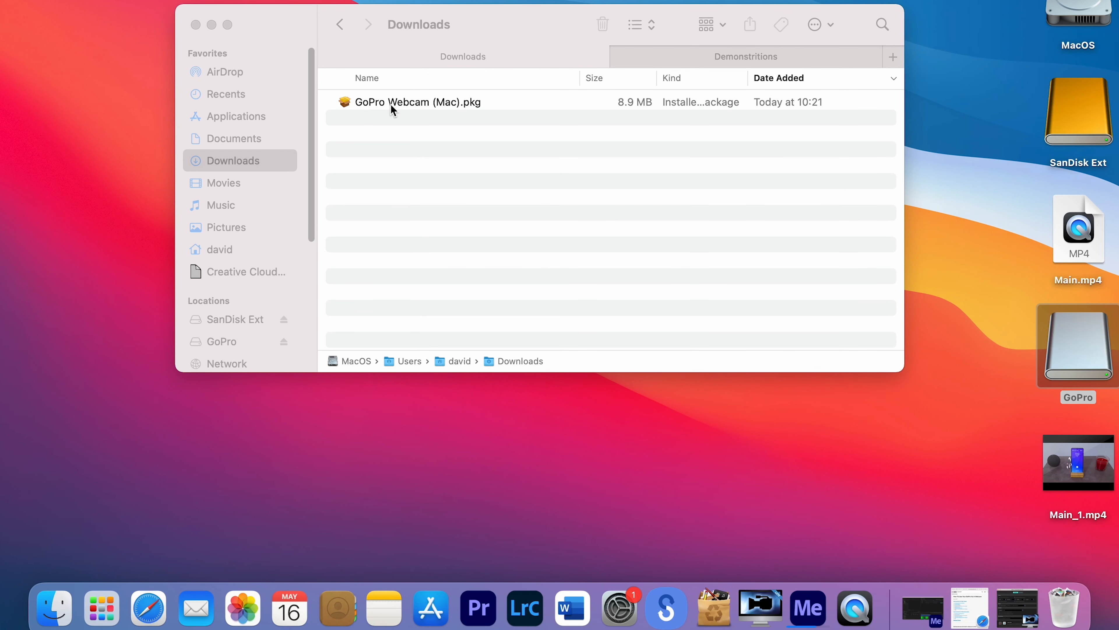
# Step: Run GoPro Webcam (Mac).pkg from Downloads as a standard install, authorised with the password
pyautogui.click(418, 102)
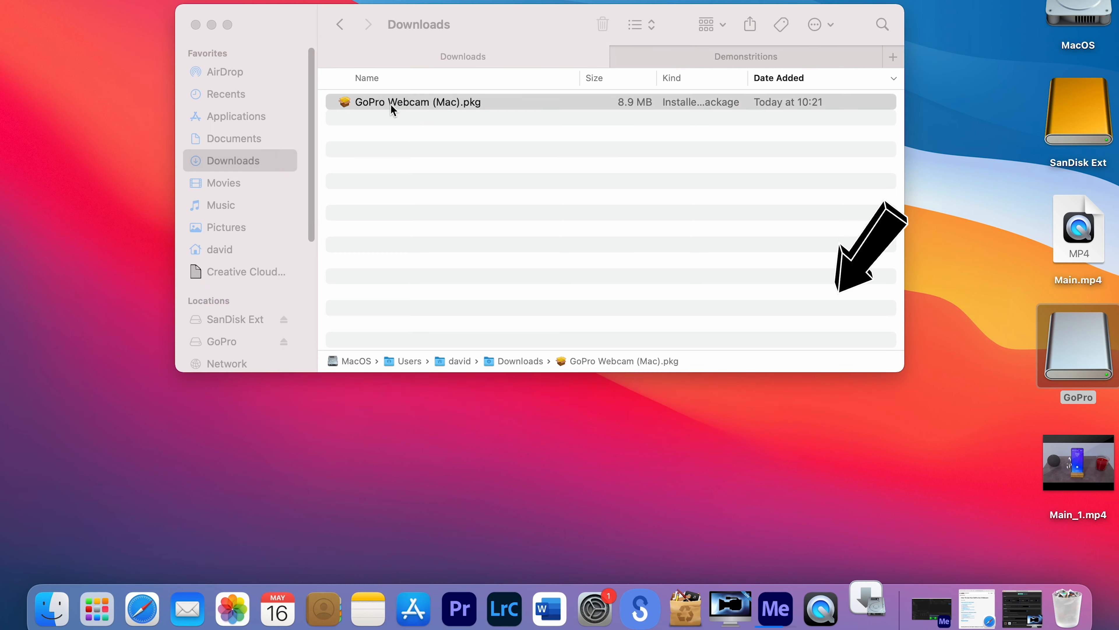
pyautogui.doubleClick(419, 102)
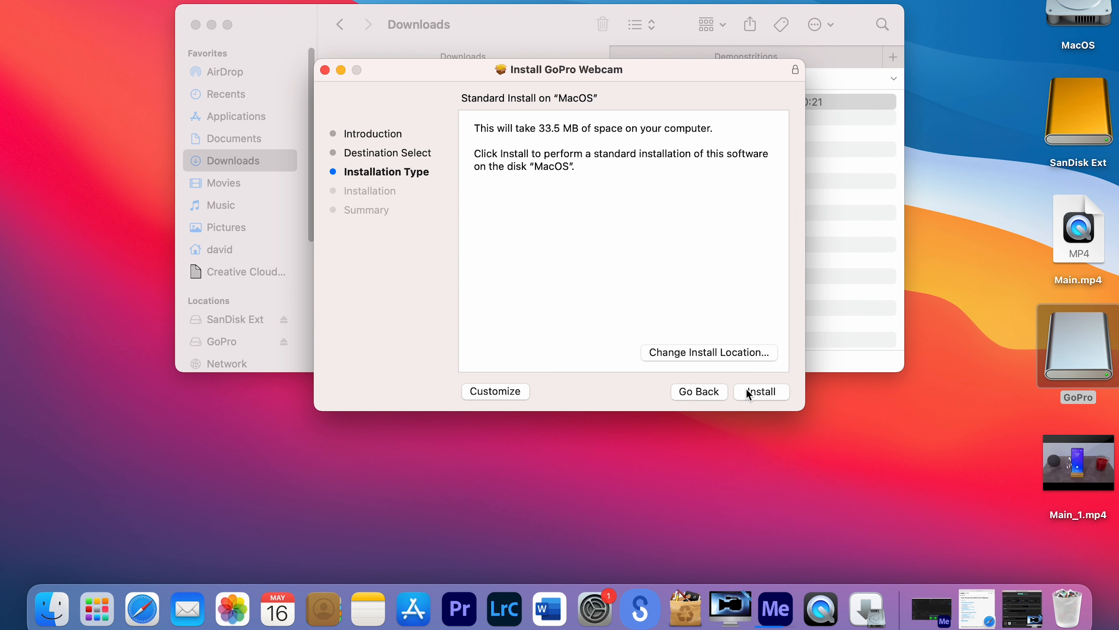
pyautogui.click(761, 391)
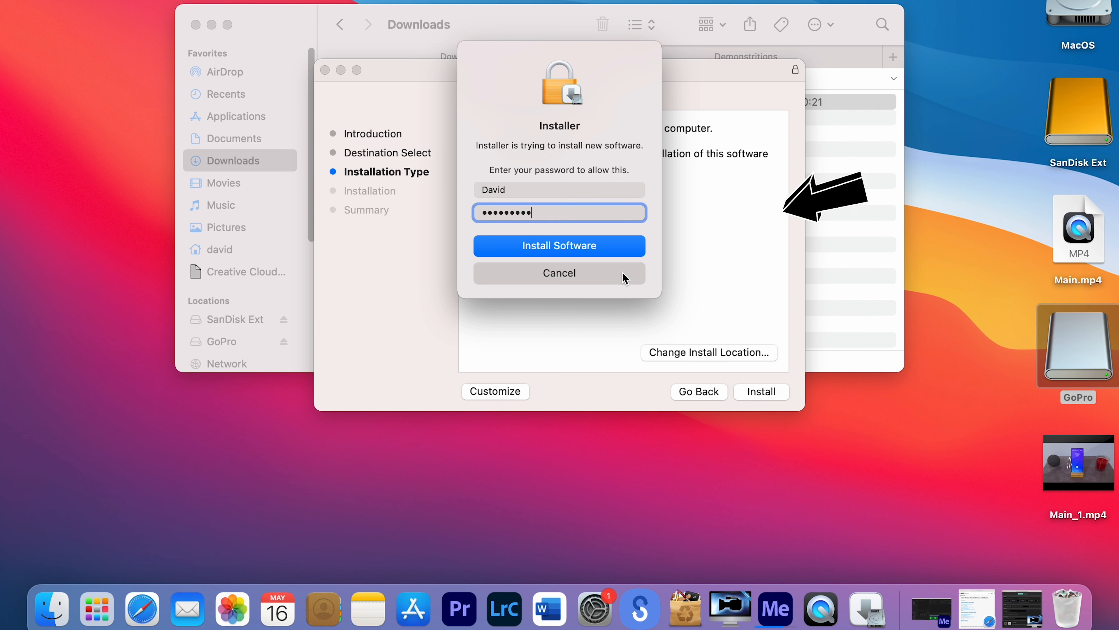
pyautogui.click(559, 245)
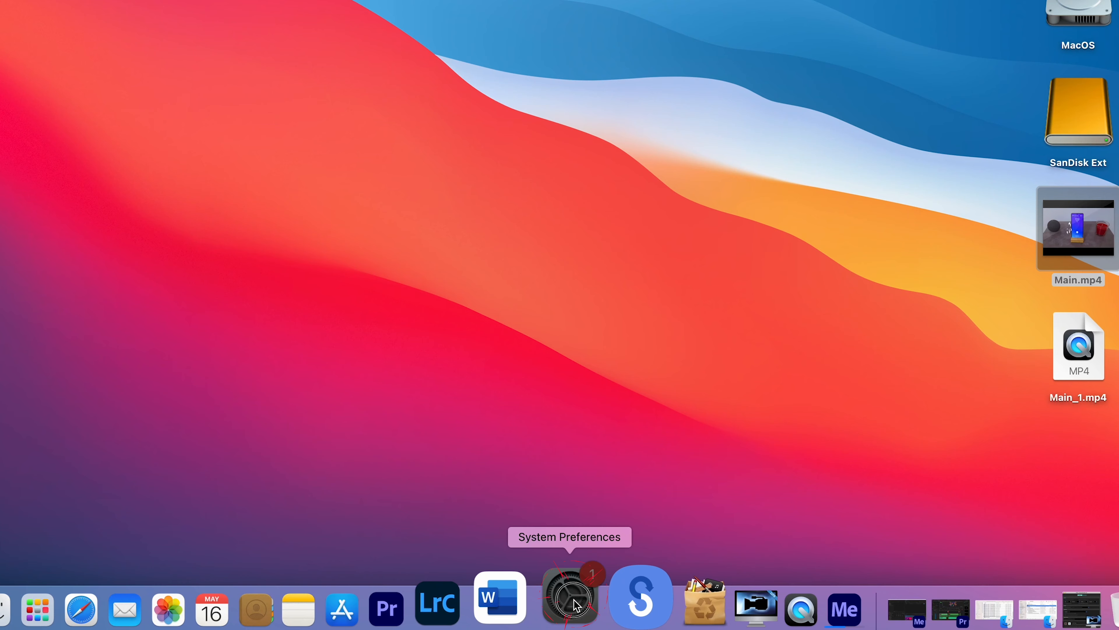
# Step: In Security & Privacy > Camera, grant GoPro Webcam camera access and check its menu bar icon
pyautogui.click(569, 596)
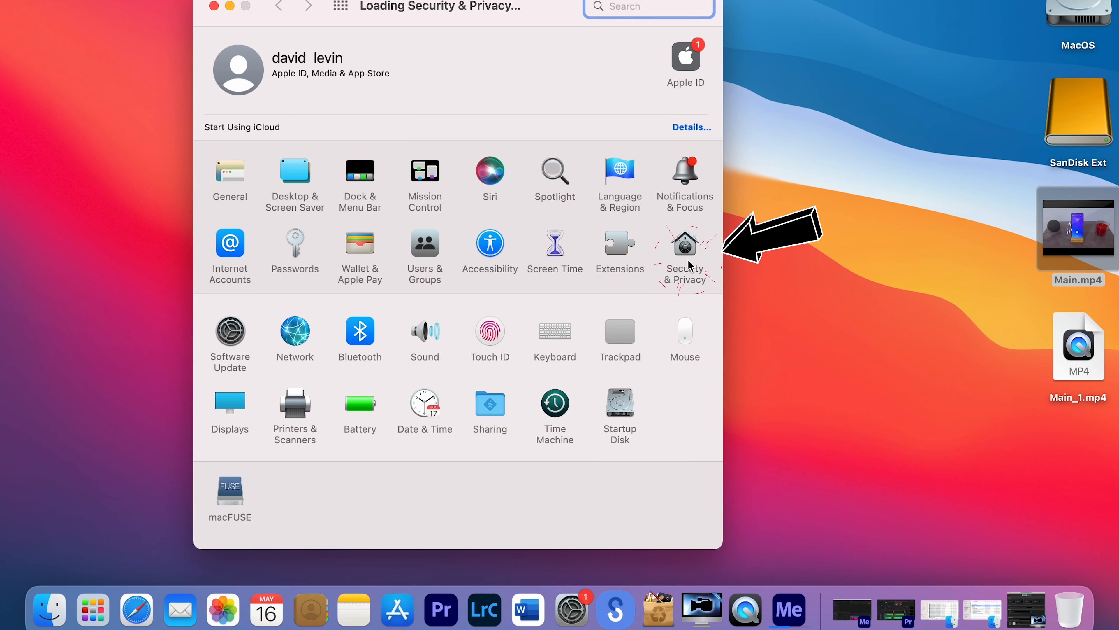
pyautogui.click(684, 245)
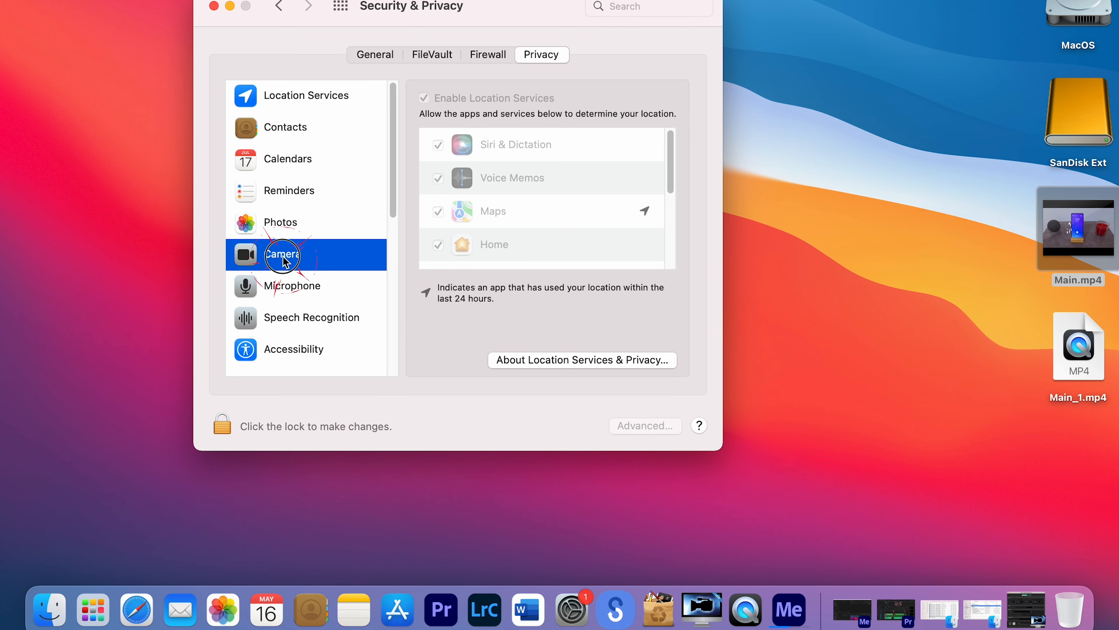
pyautogui.click(283, 254)
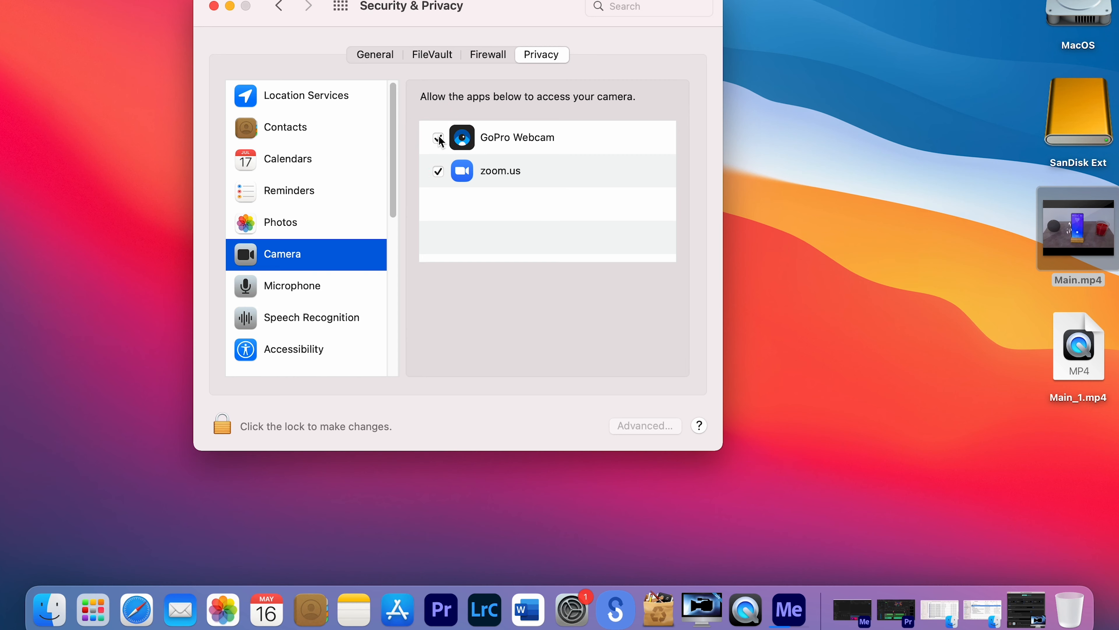
pyautogui.click(438, 137)
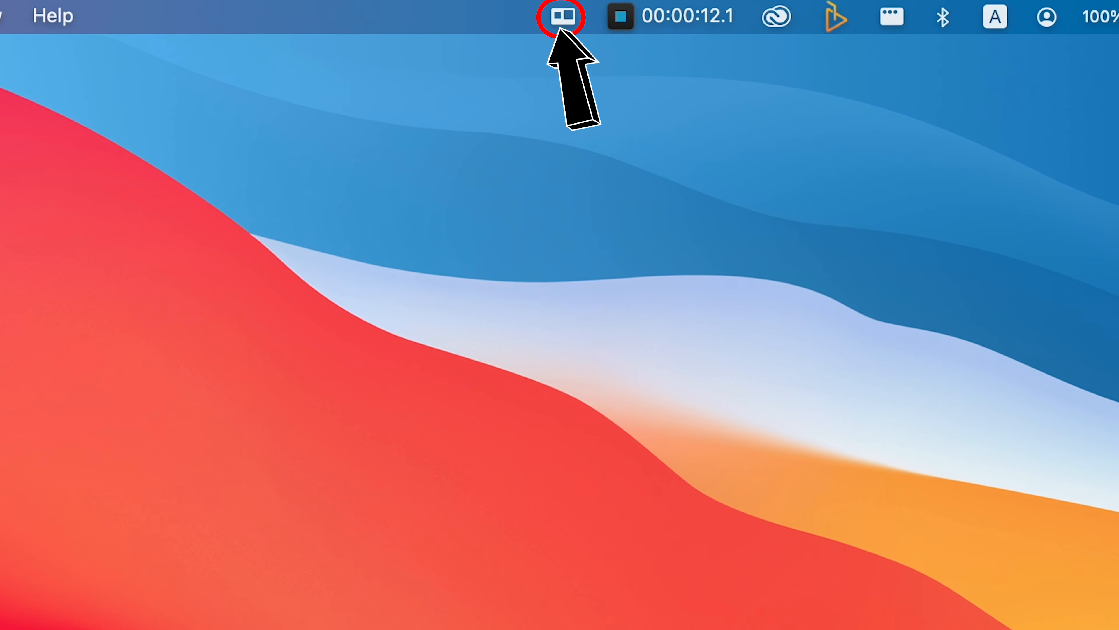
pyautogui.click(563, 16)
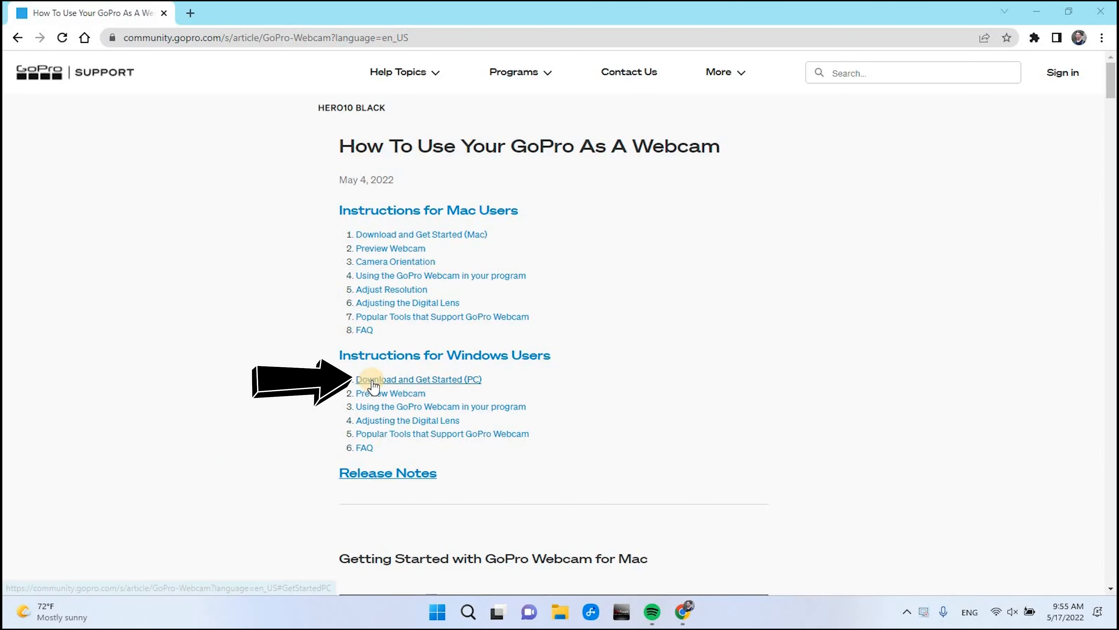
# Step: From the PC getting-started section, download GoPro.Webcam.msi into the Downloads\Programs folder
pyautogui.click(417, 379)
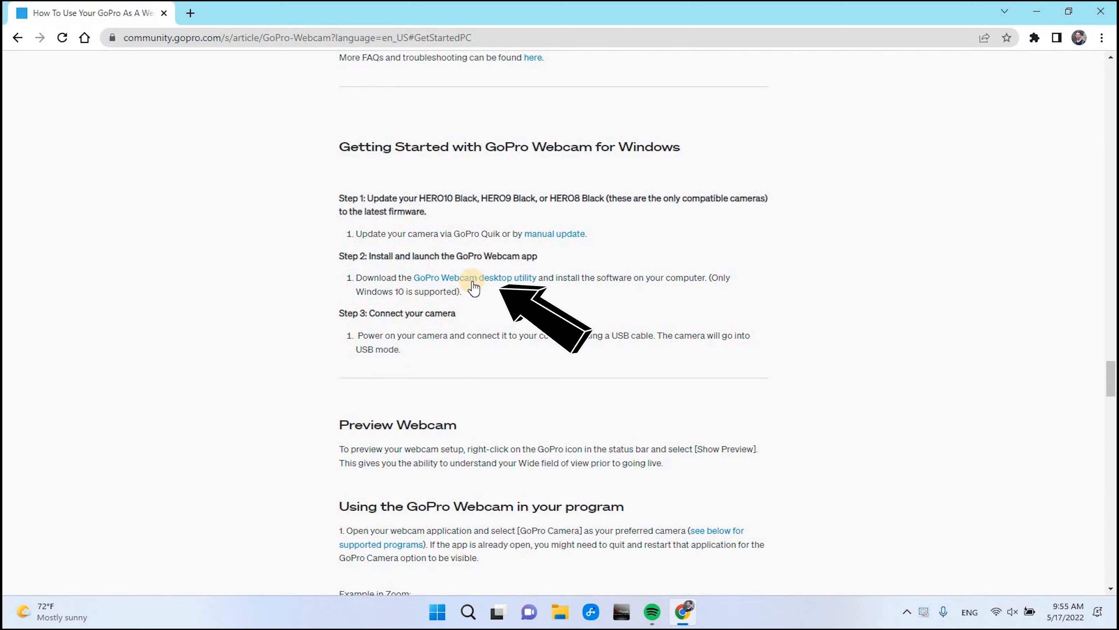
pyautogui.click(473, 277)
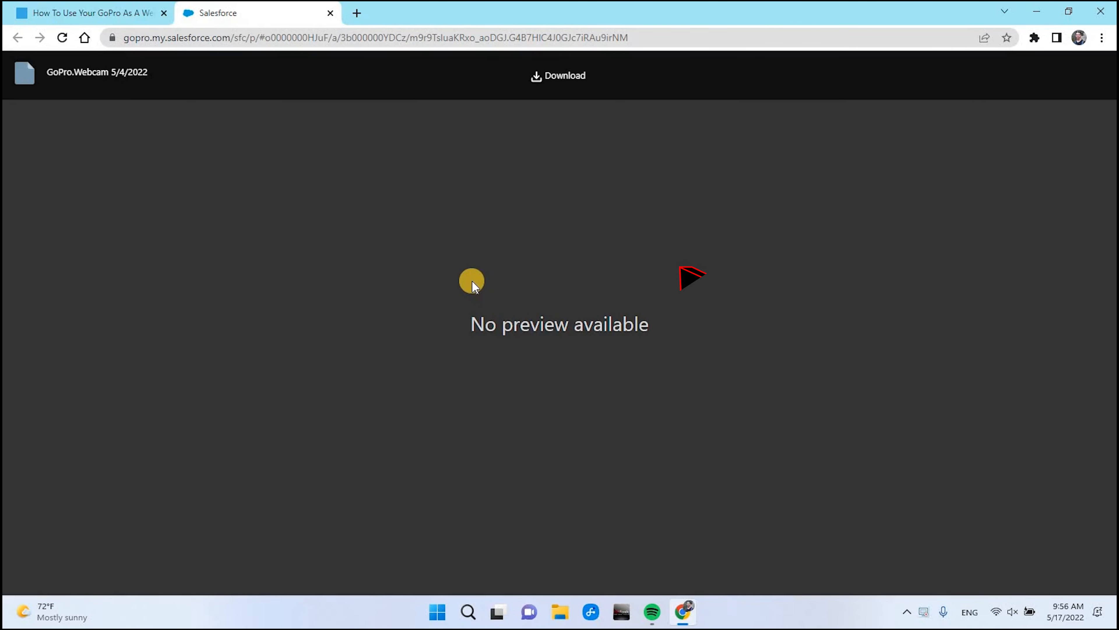
pyautogui.click(559, 76)
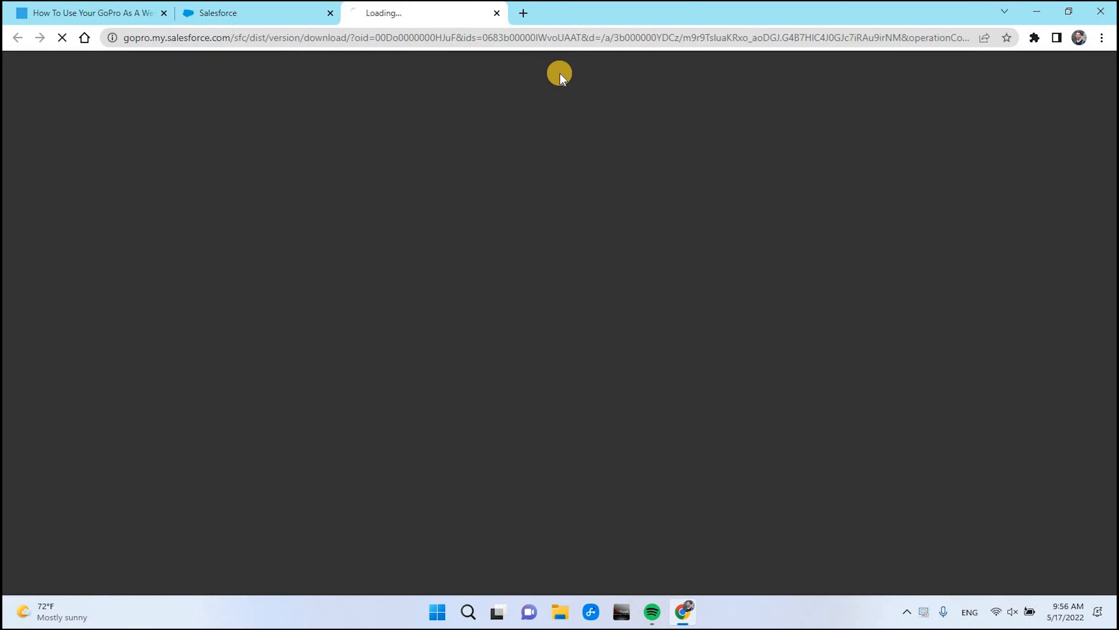
pyautogui.click(564, 75)
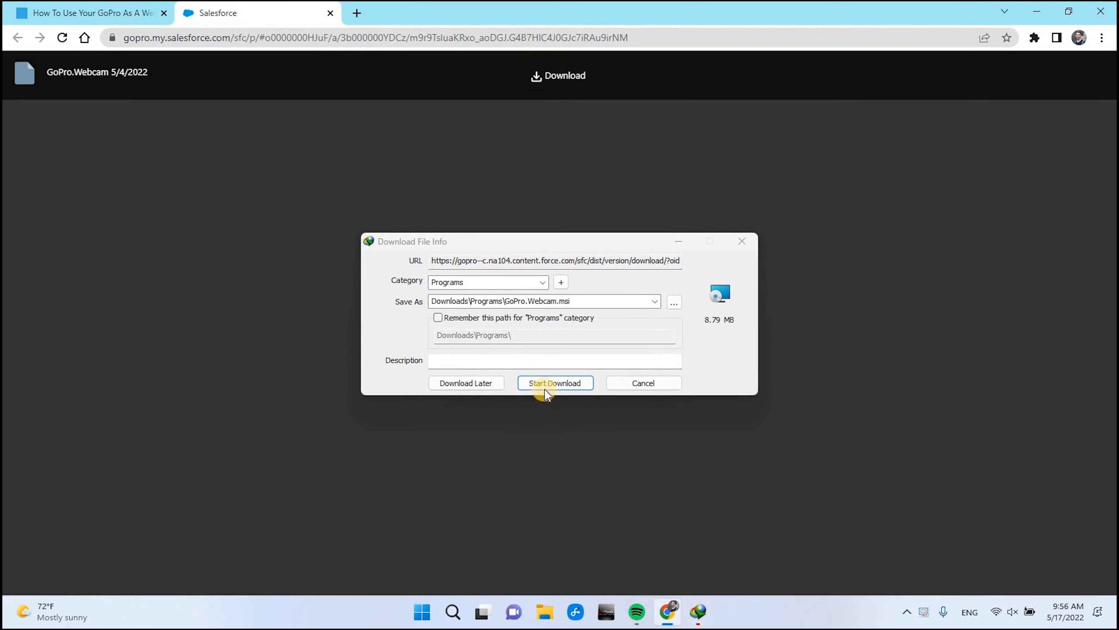
pyautogui.click(554, 383)
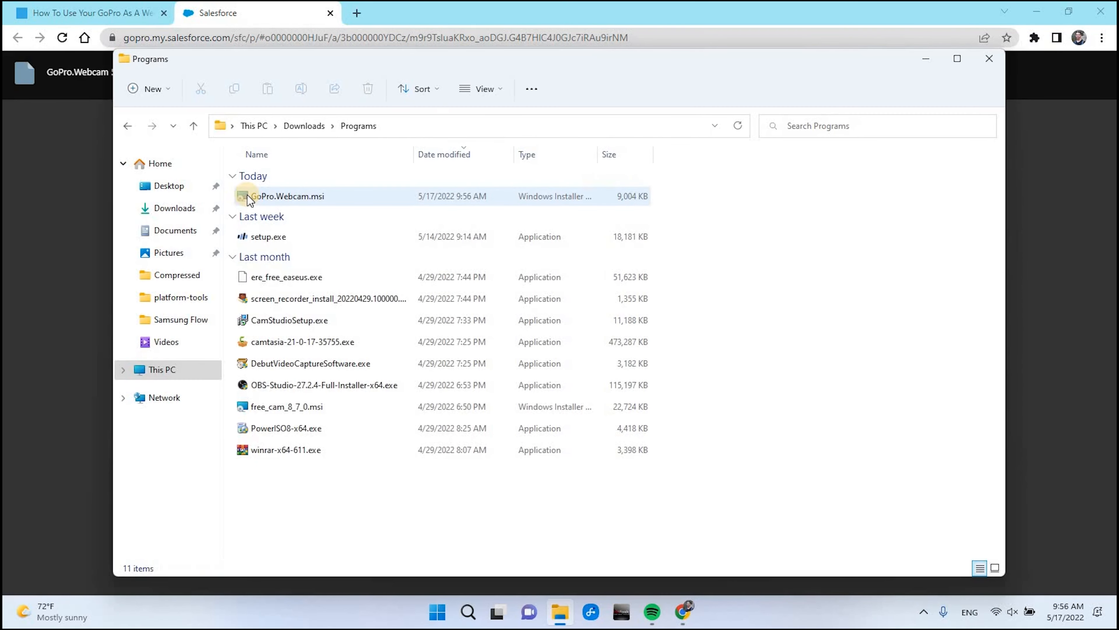
# Step: Run GoPro.Webcam.msi through the setup wizard, approving the GoPro network adapter driver, and finish
pyautogui.doubleClick(287, 196)
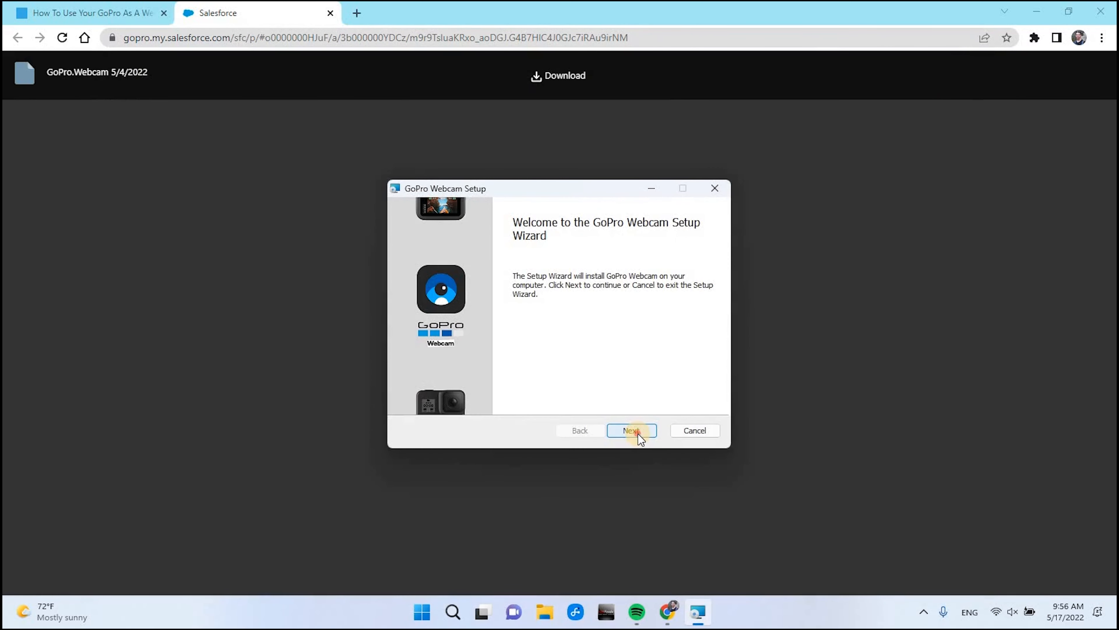
pyautogui.click(631, 430)
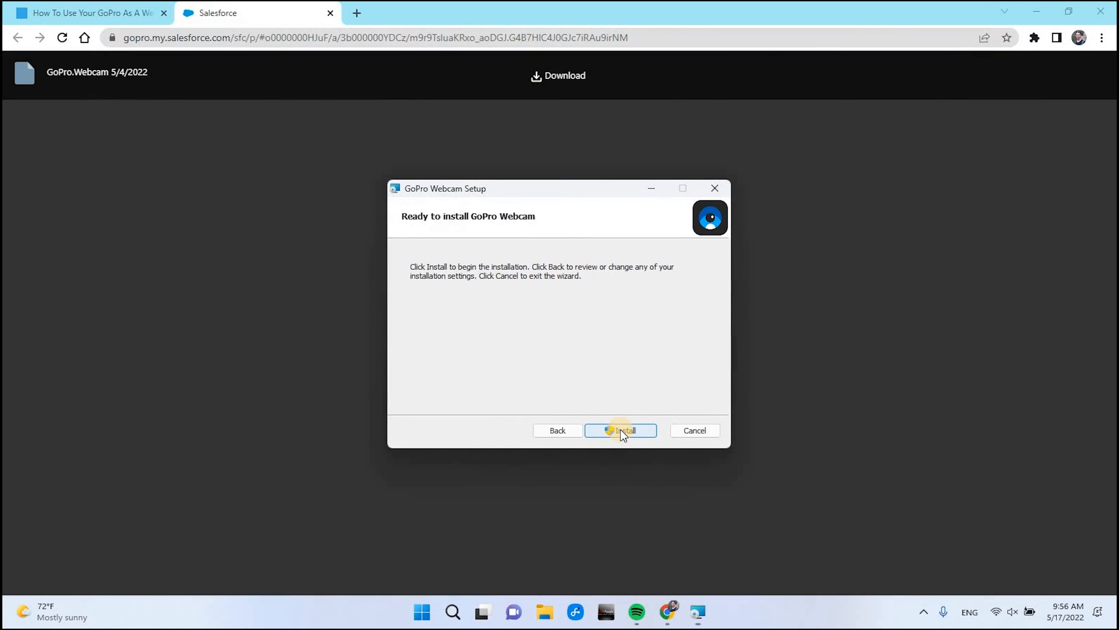
pyautogui.click(619, 430)
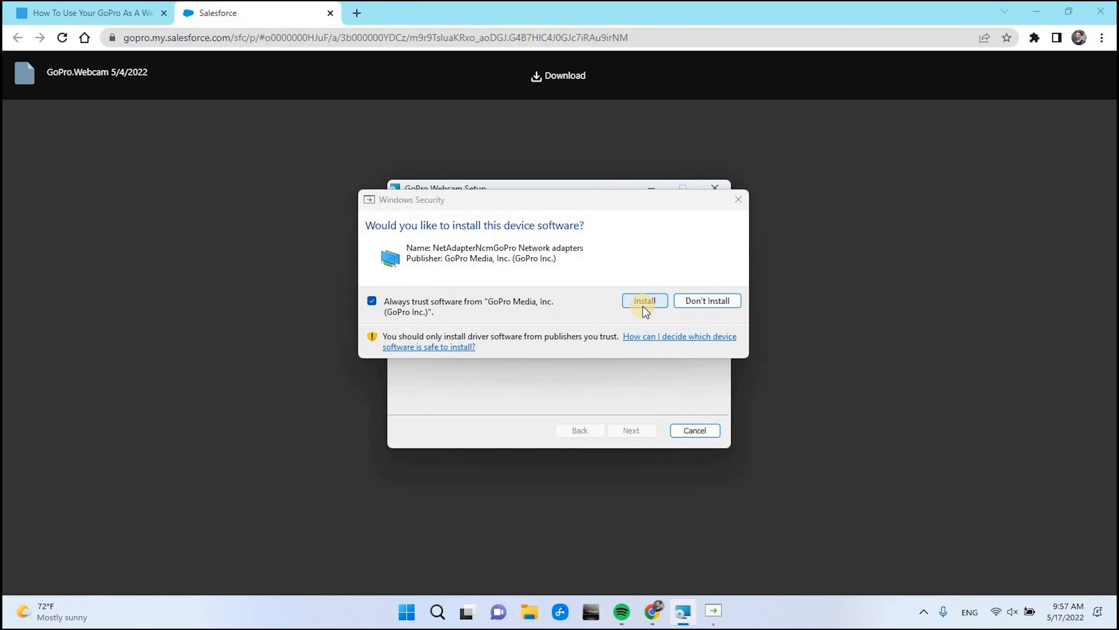
pyautogui.click(643, 300)
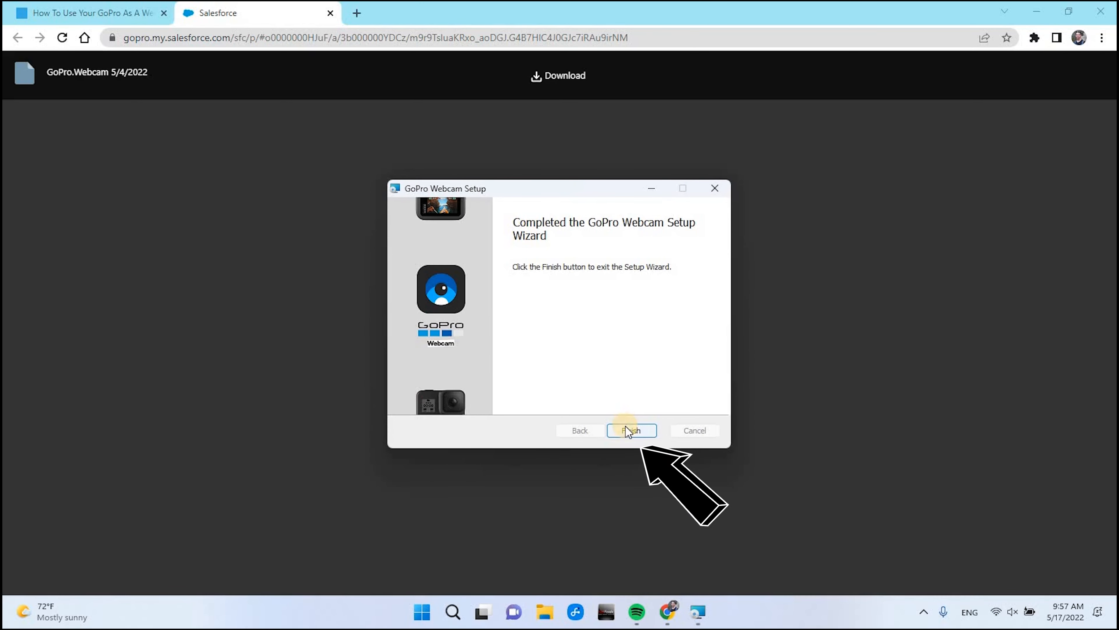
pyautogui.click(630, 429)
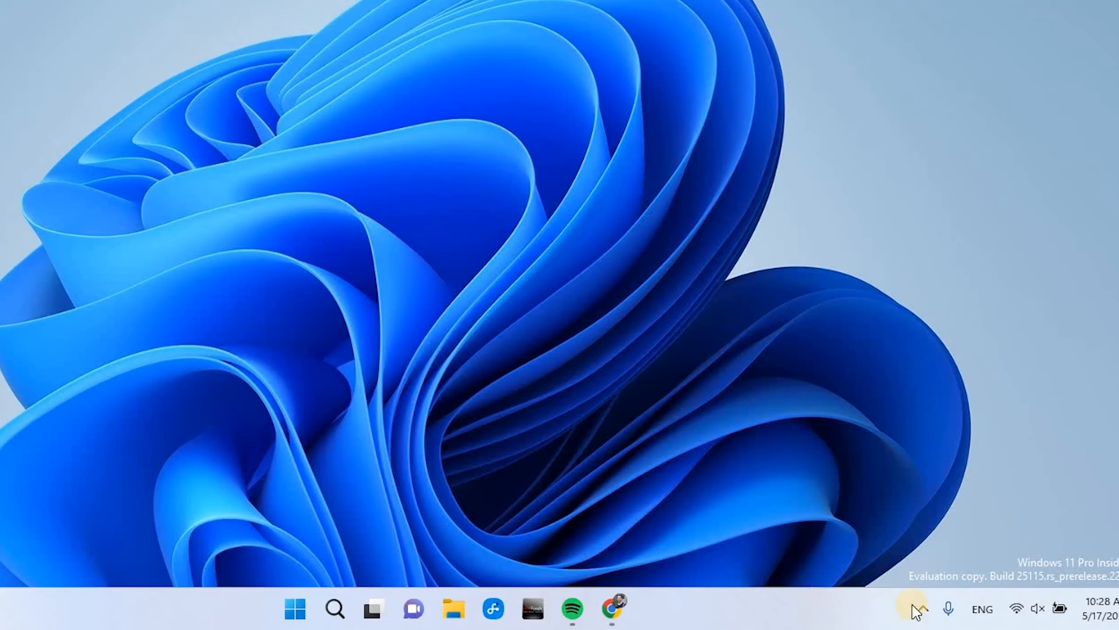
# Step: Check the system tray for the running GoPro Webcam app
pyautogui.click(916, 604)
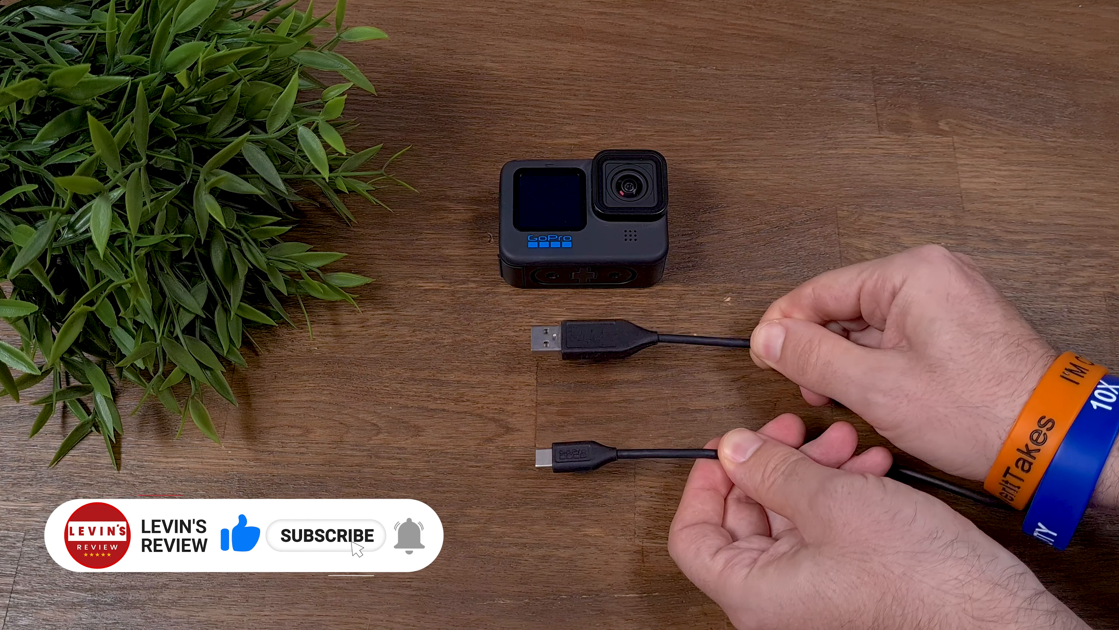
pyautogui.click(324, 535)
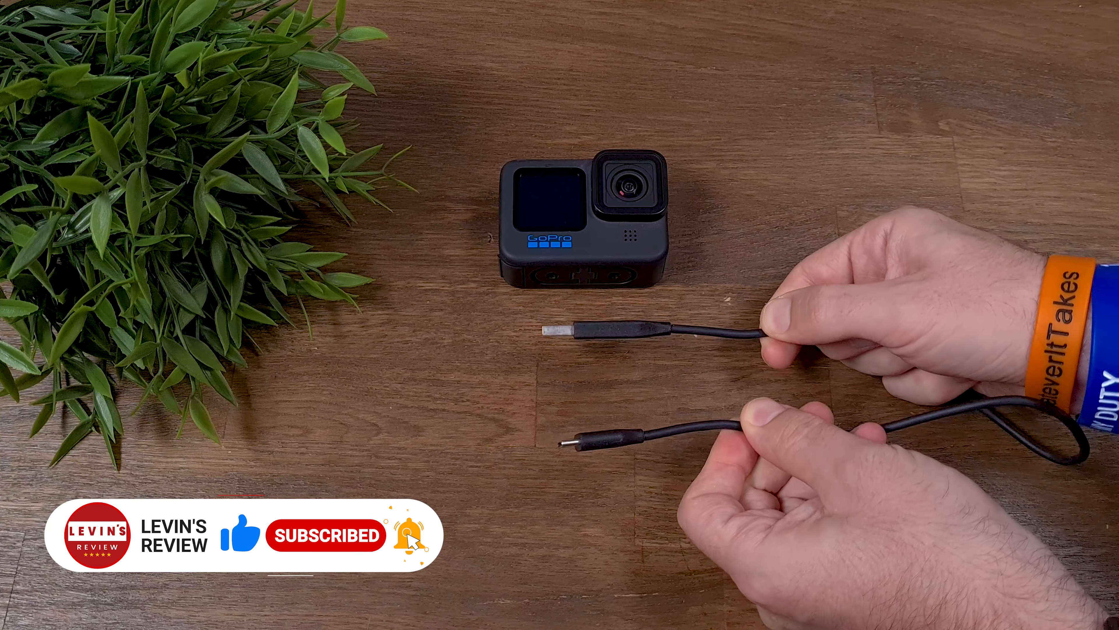